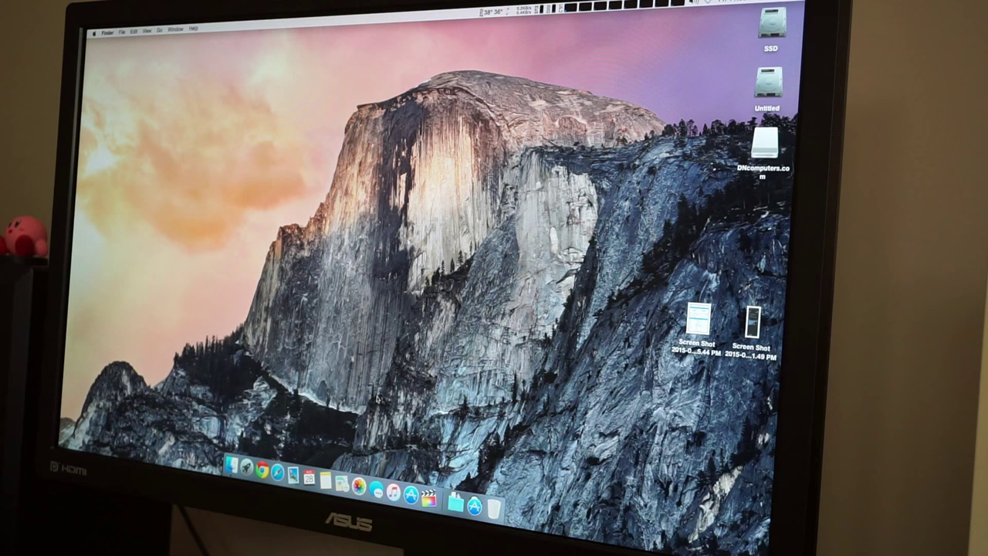
# - Mount the downloaded firmware .dmg and launch the Mac Pro 2009-2010 Firmware Tool
pyautogui.doubleClick(766, 142)
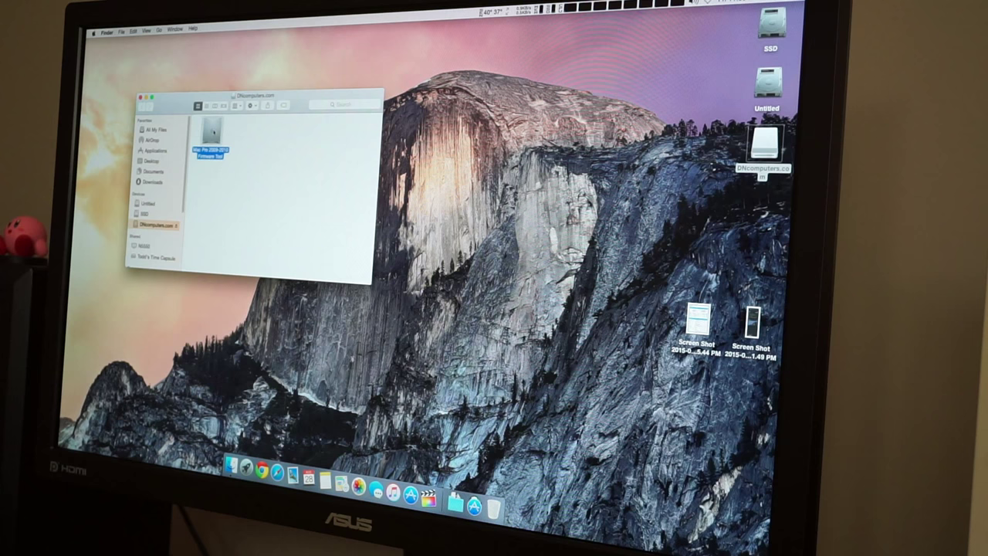
pyautogui.doubleClick(210, 139)
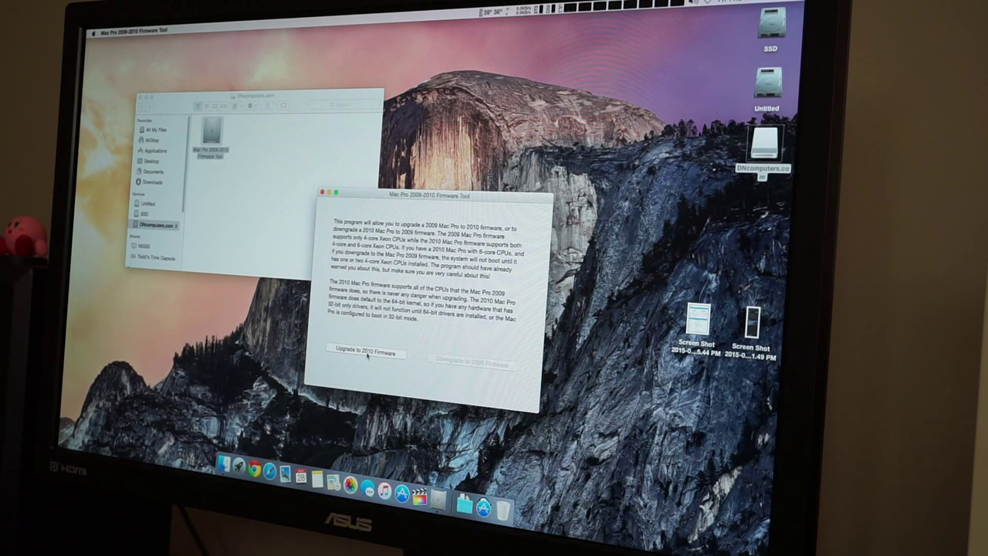
# - Start 'Upgrade to 2010 Firmware' and authorize it with the administrator password
pyautogui.click(364, 352)
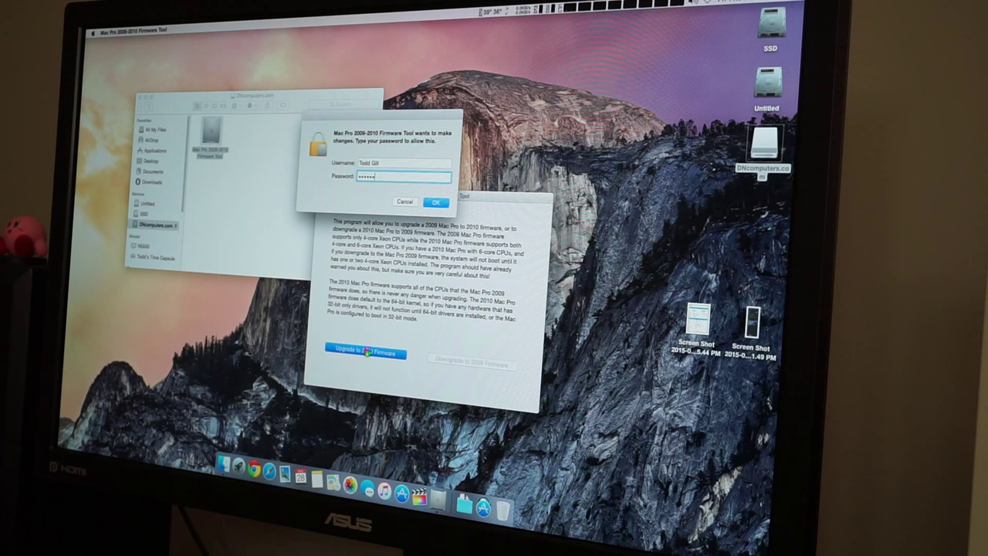
pyautogui.click(436, 200)
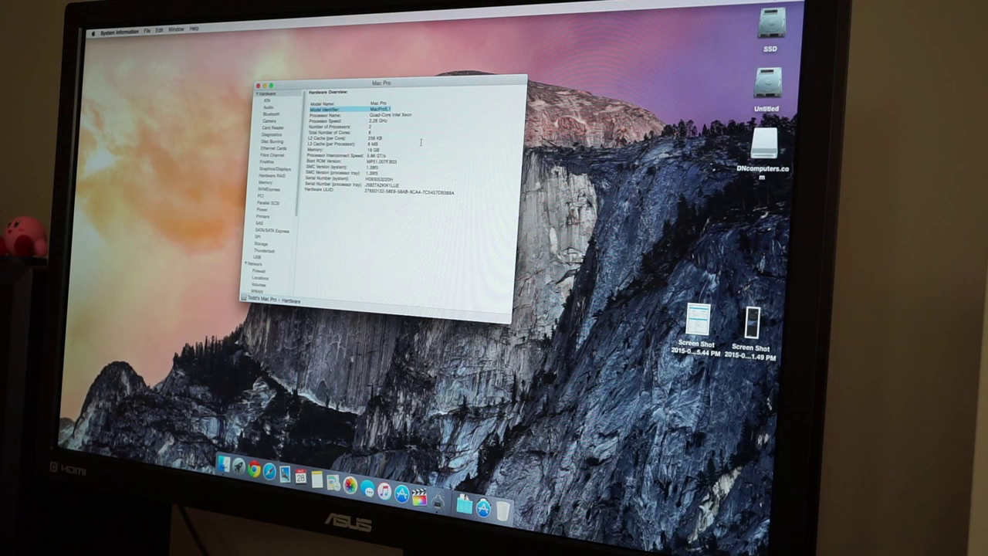
# - Show the Hardware Overview in System Information to check the Model Identifier
pyautogui.click(259, 84)
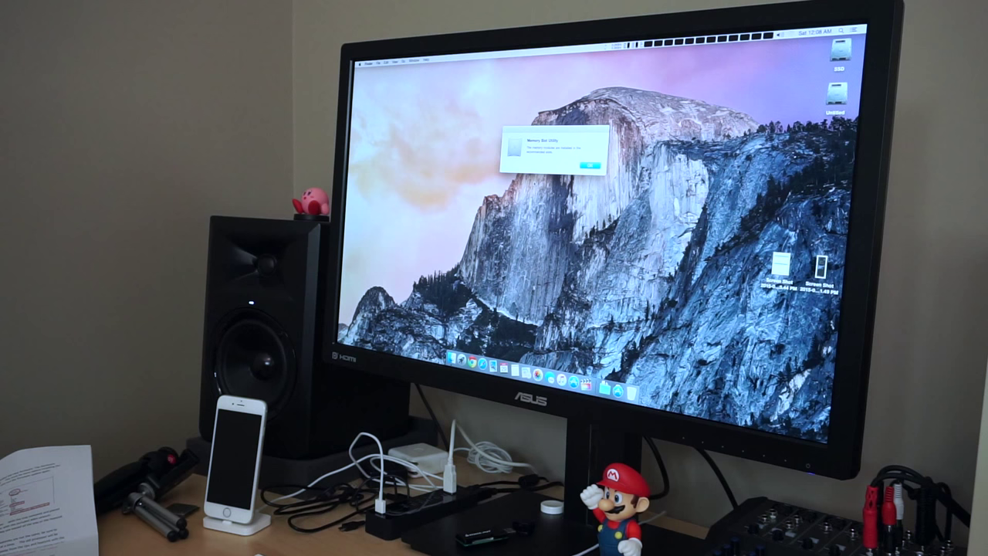
pyautogui.click(593, 164)
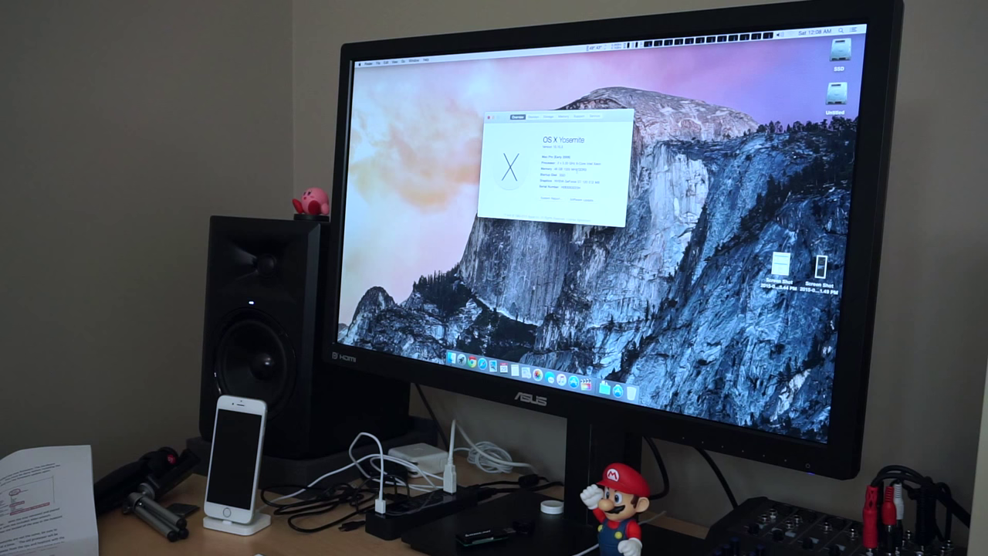
# - Show the Memory view of About This Mac listing the installed RAM slots
pyautogui.click(562, 116)
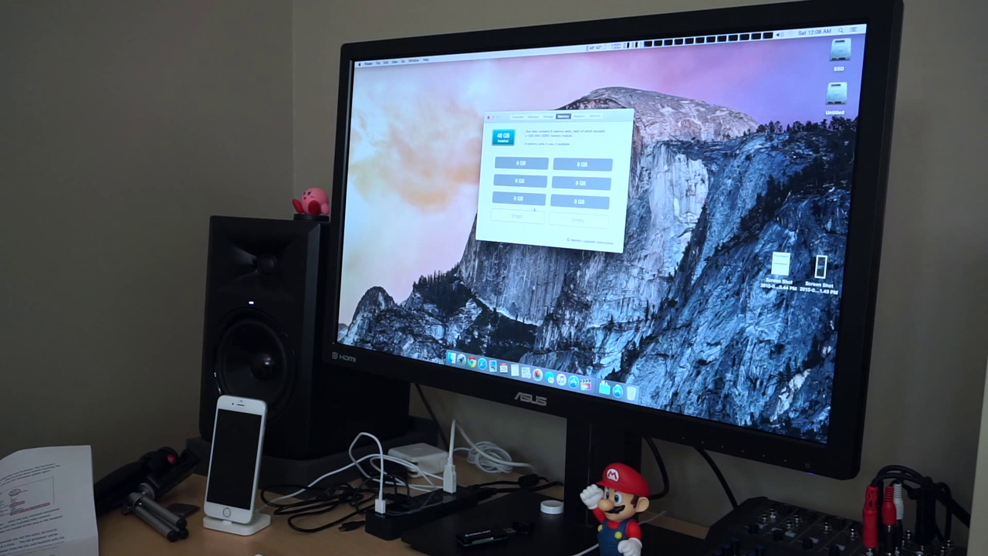
# - Return to the About This Mac Overview with the processor and memory summary
pyautogui.click(509, 116)
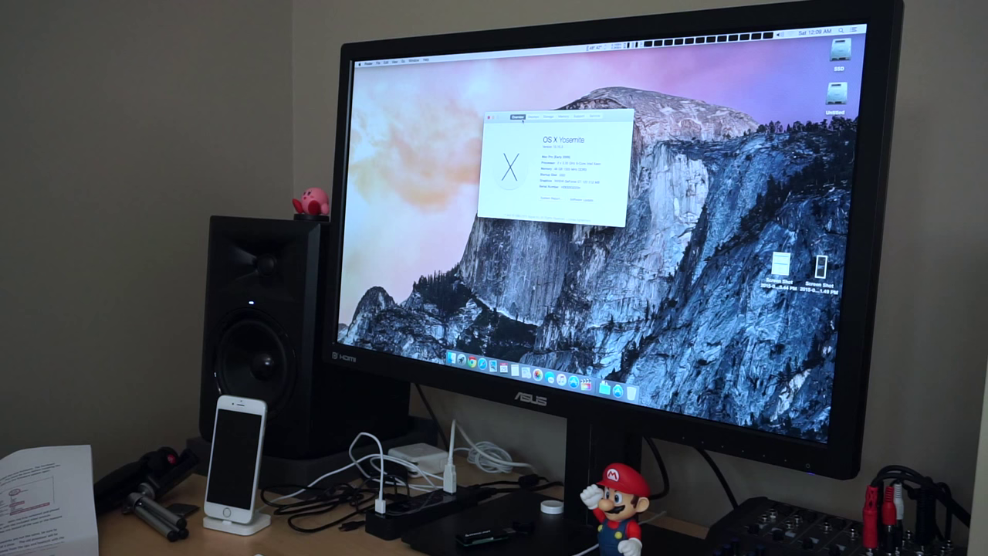
pyautogui.click(506, 116)
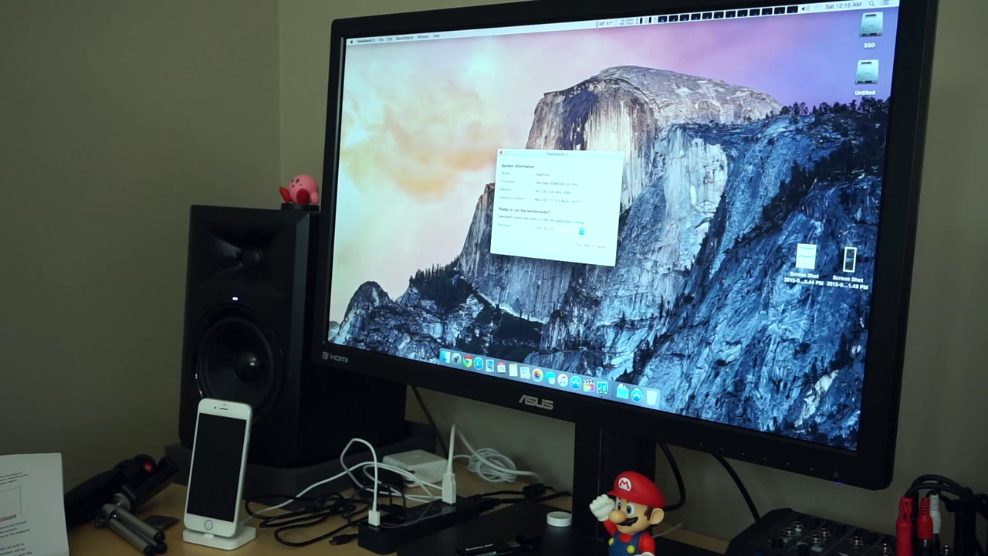
# - Respond to Geekbench's startup dialog to reach its system details and benchmark prompt
pyautogui.click(594, 248)
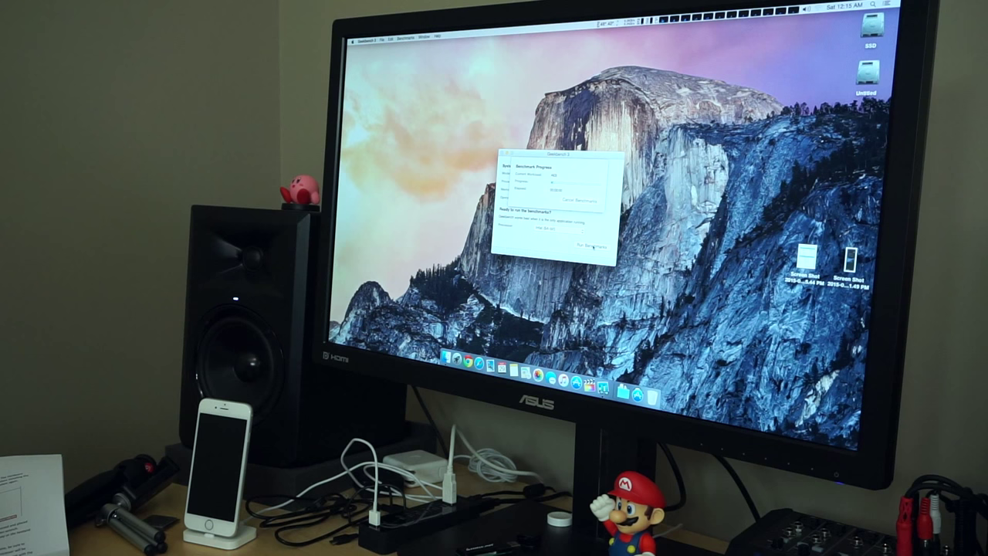